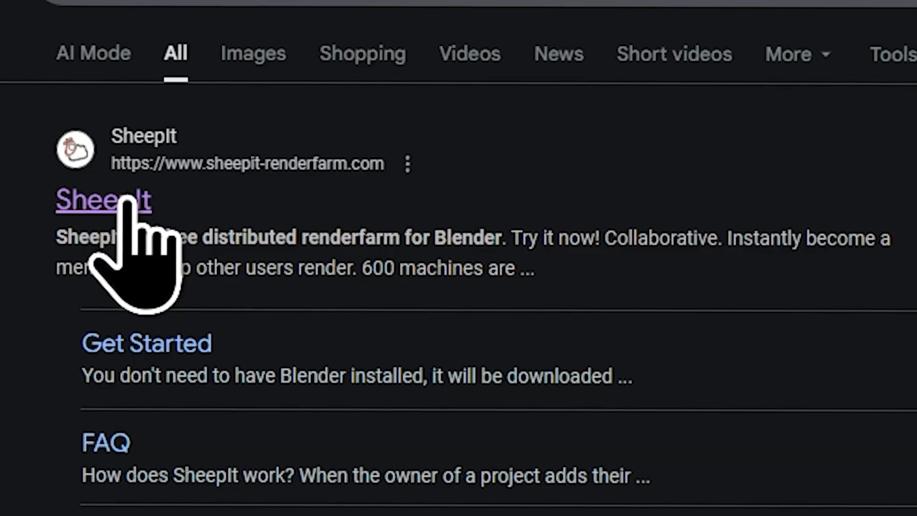
# Reach SheepIt's Get Started page with its add-your-project upload form, adjusting the client memory slider along the way.
pyautogui.click(103, 199)
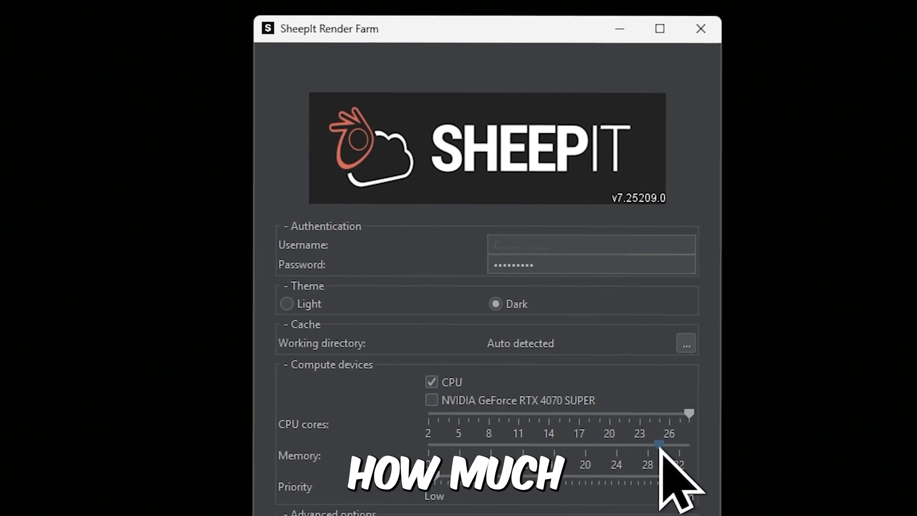
pyautogui.moveTo(660, 443); pyautogui.dragTo(553, 441)
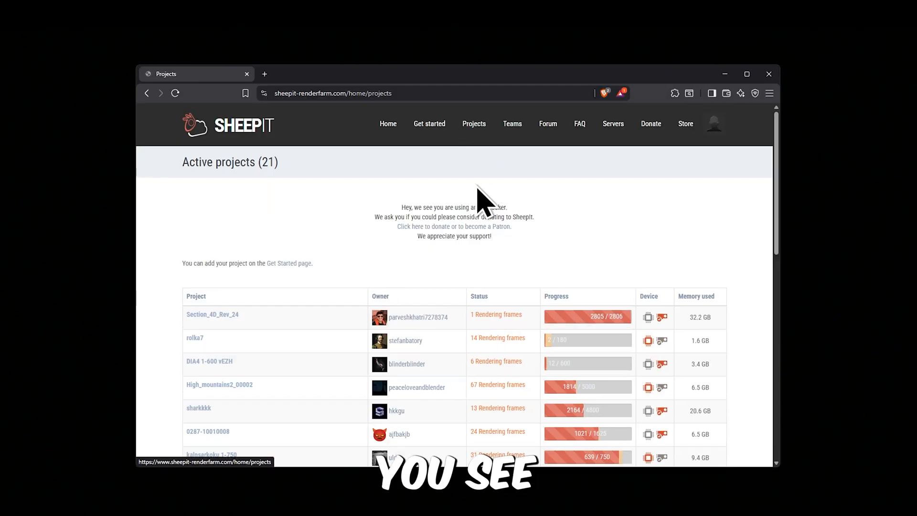
pyautogui.scroll(-3)
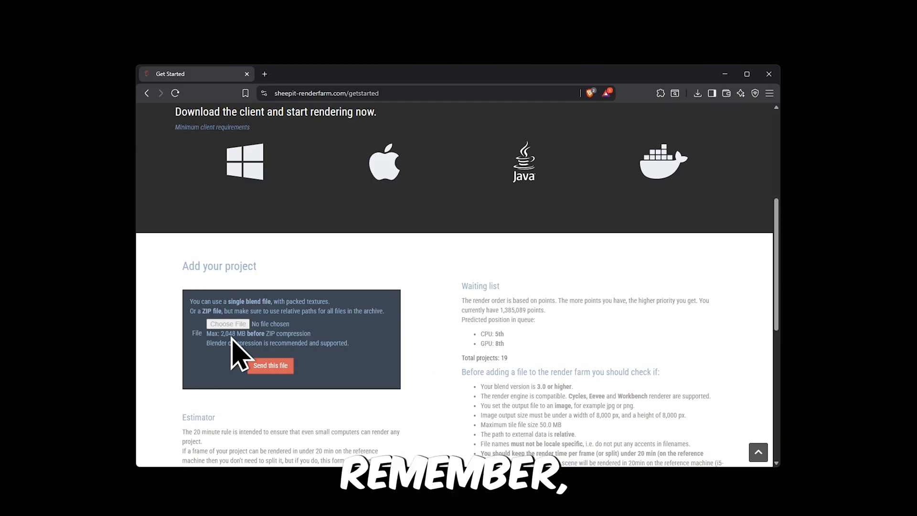
# Upload Scene.blend and add it as a GPU render project for frames 1 to 100.
pyautogui.click(227, 324)
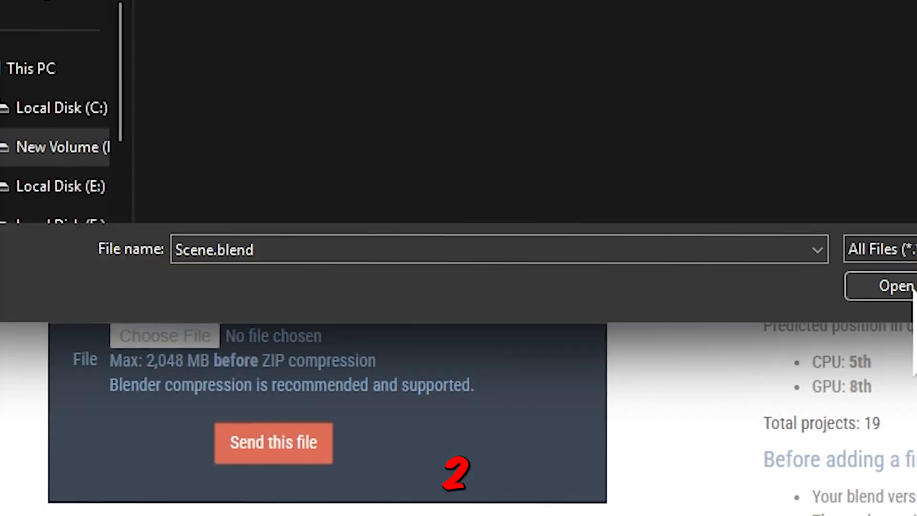
pyautogui.click(893, 285)
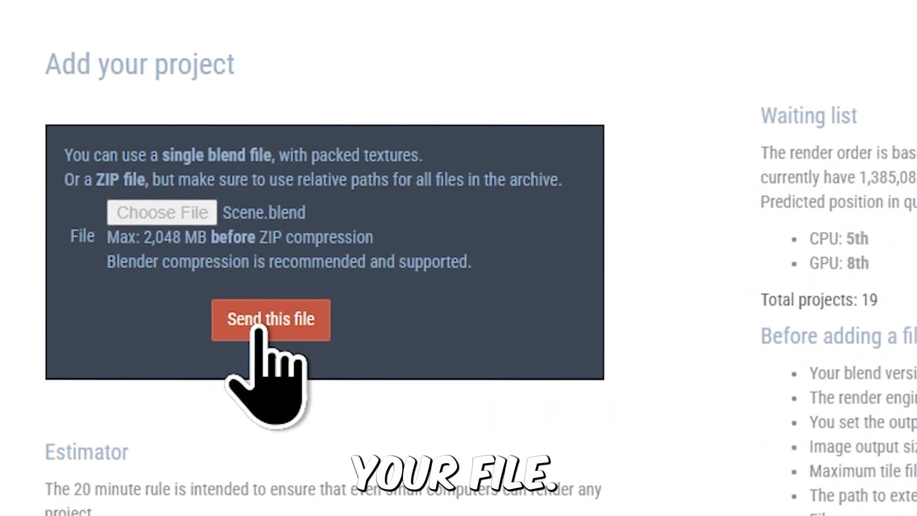
pyautogui.click(270, 319)
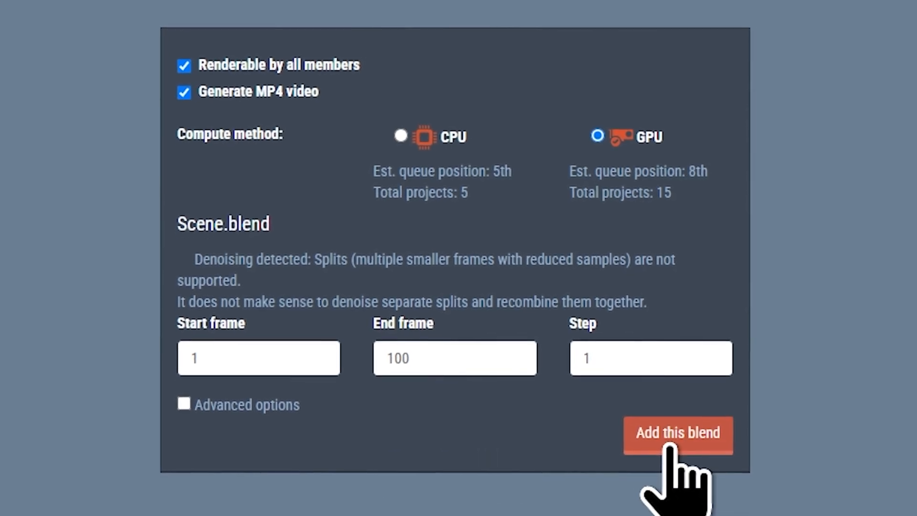
pyautogui.click(677, 434)
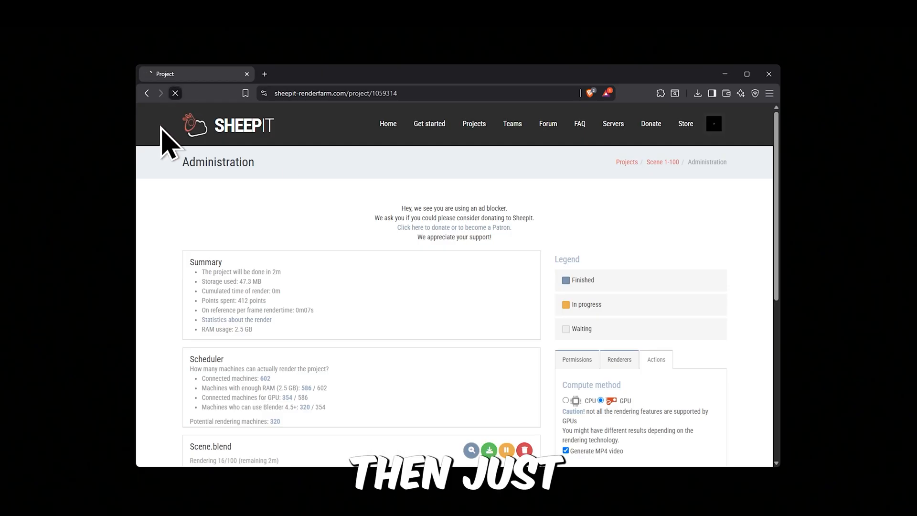
# Browse the Scene project's rendered frames and enlarge frame 70 of the black car.
pyautogui.scroll(-3)
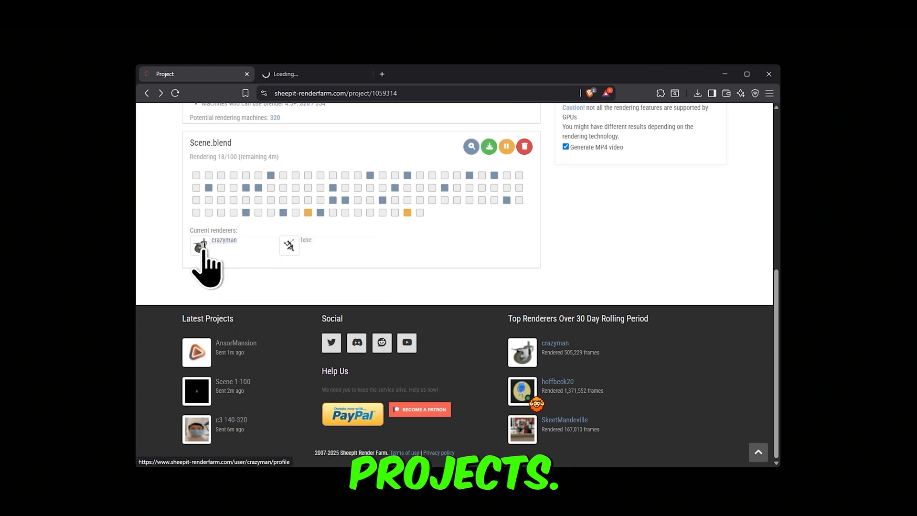
pyautogui.click(223, 240)
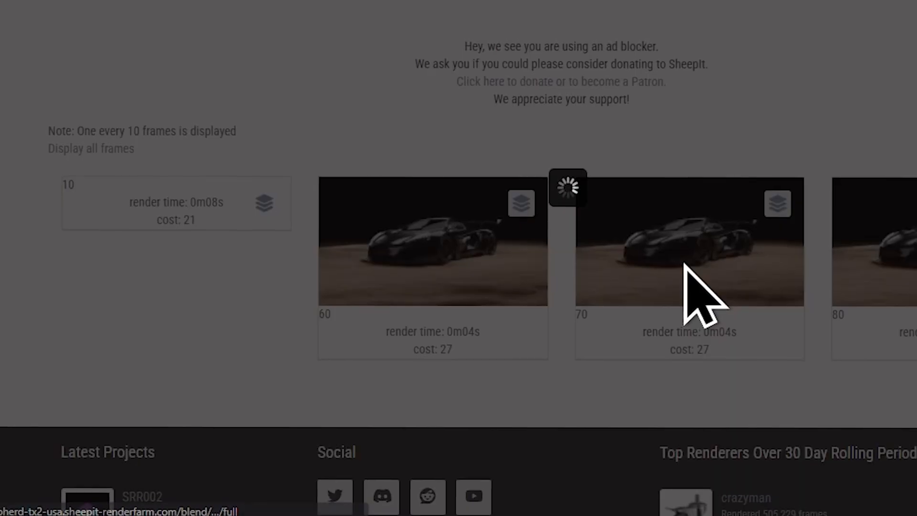
pyautogui.click(689, 240)
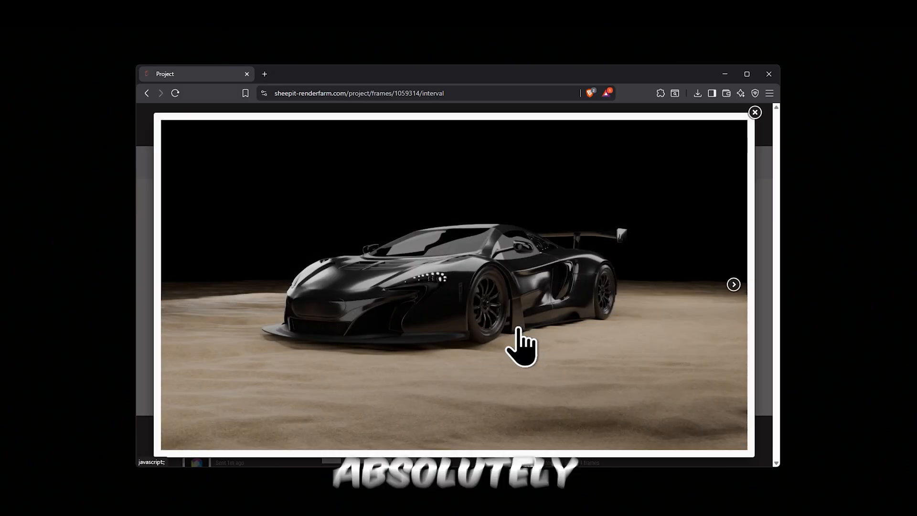
pyautogui.click(753, 113)
pyautogui.write('go')
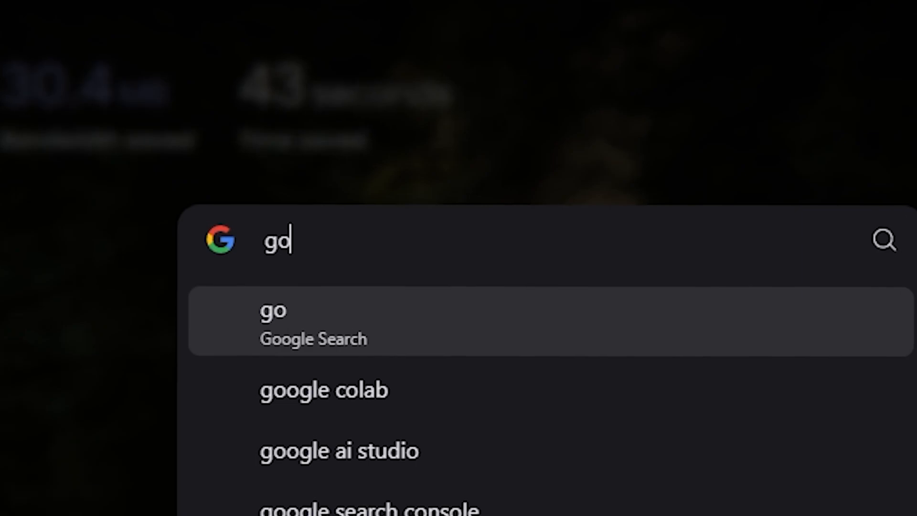
# Load Blender_Colab.ipynb in Colab and set its runtime type to a T4 GPU.
pyautogui.click(324, 389)
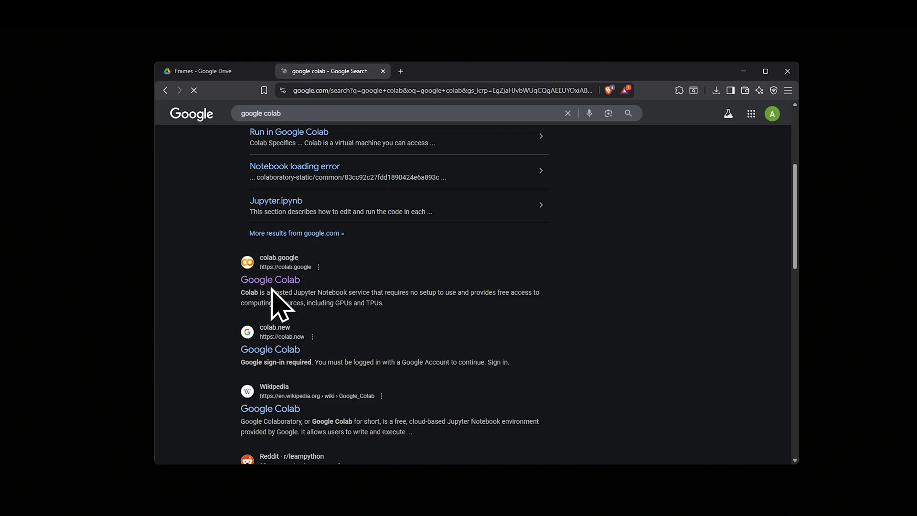
pyautogui.click(270, 279)
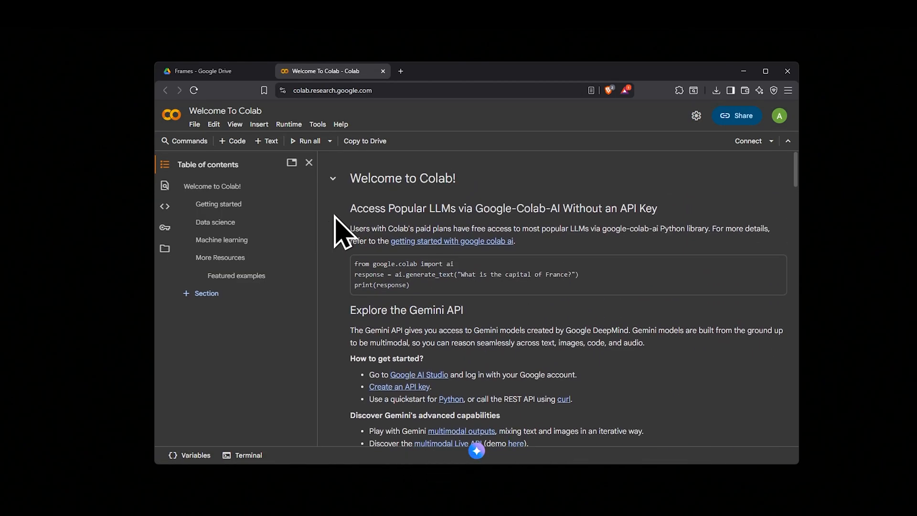
pyautogui.click(194, 124)
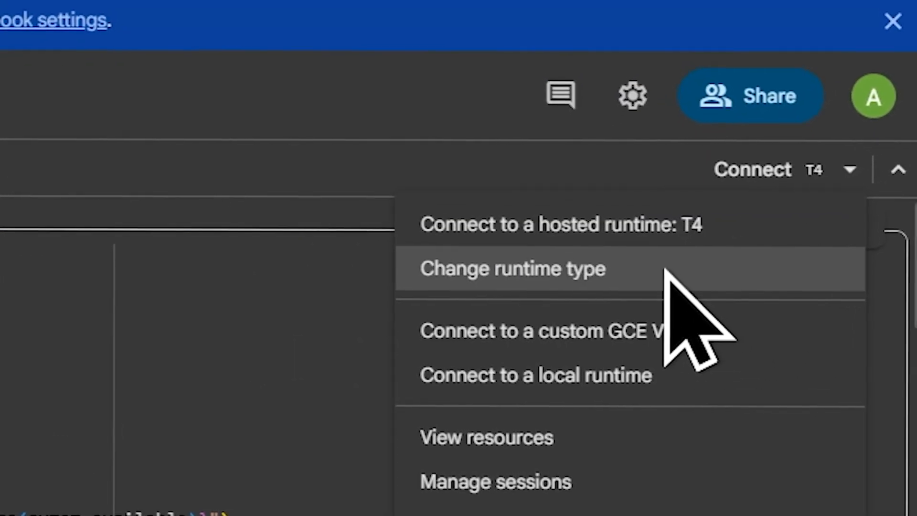
pyautogui.click(511, 268)
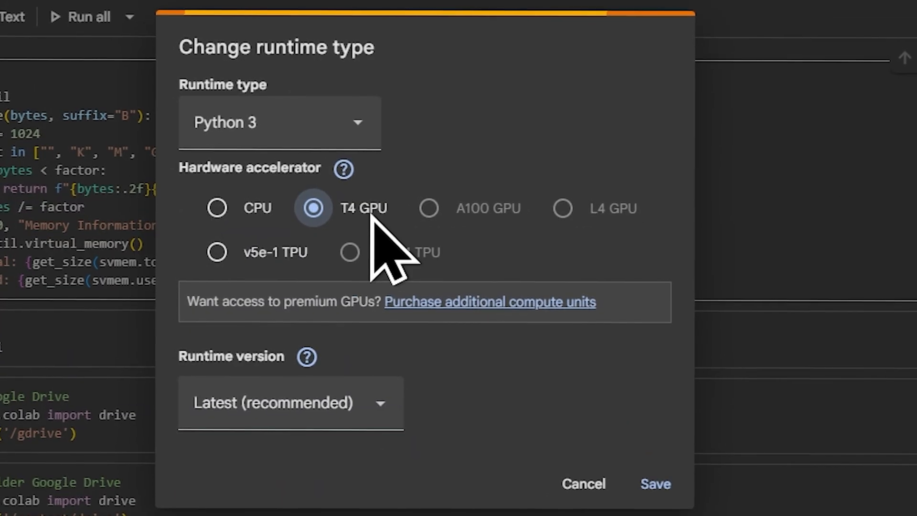
pyautogui.click(654, 484)
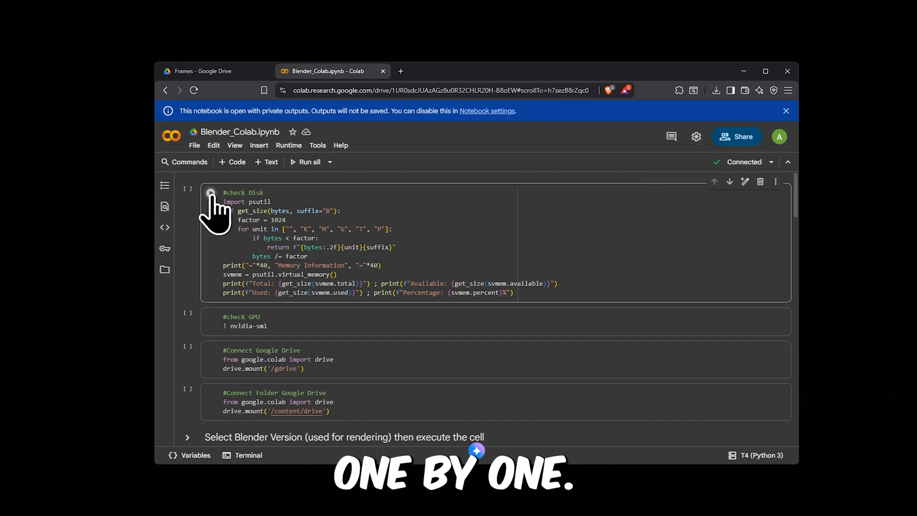
# Run the memory, GPU and Drive cells, granting access so Drive mounts at /content/drive.
pyautogui.click(210, 193)
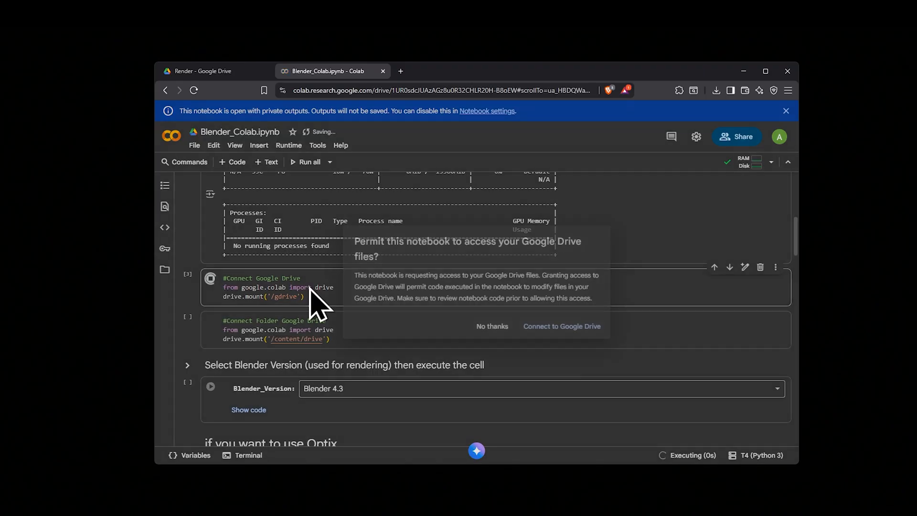
pyautogui.click(561, 326)
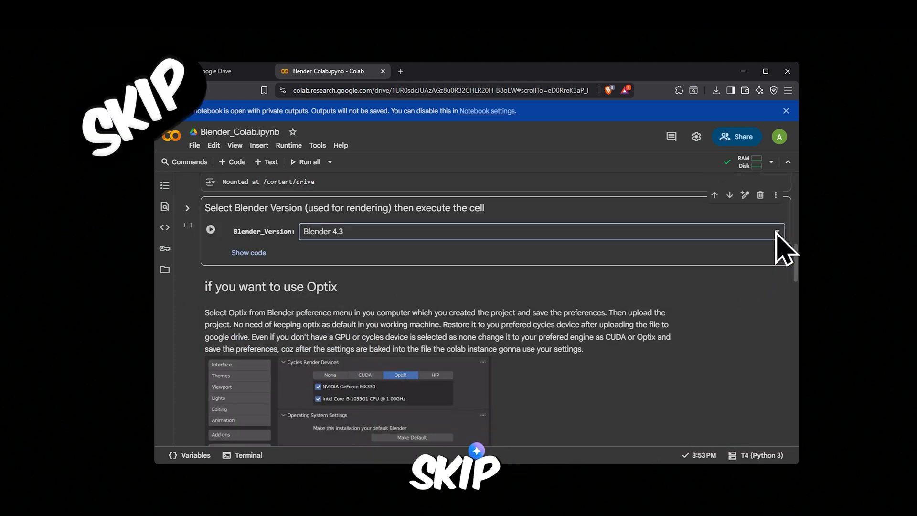
# Add a "Blender 4.5" entry with its download.blender.org URL to the dl_link version list.
pyautogui.click(248, 252)
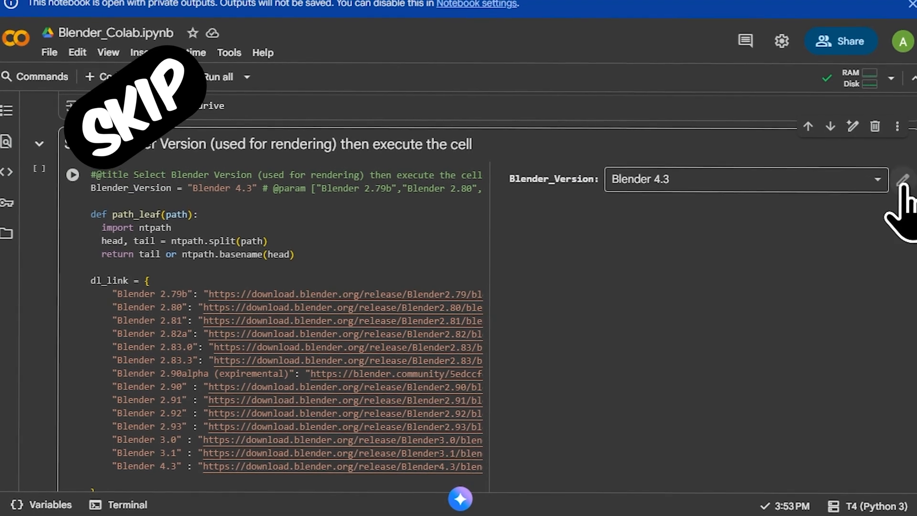
pyautogui.click(902, 179)
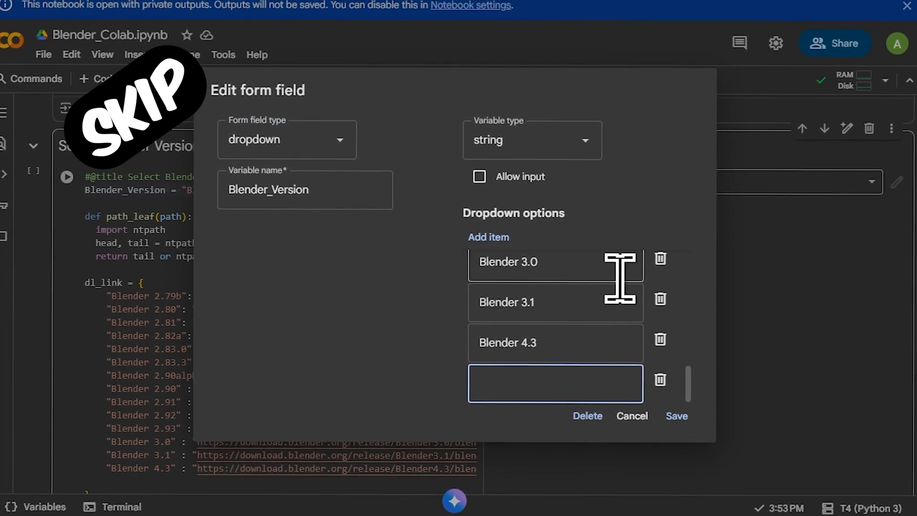
pyautogui.write('Blender')
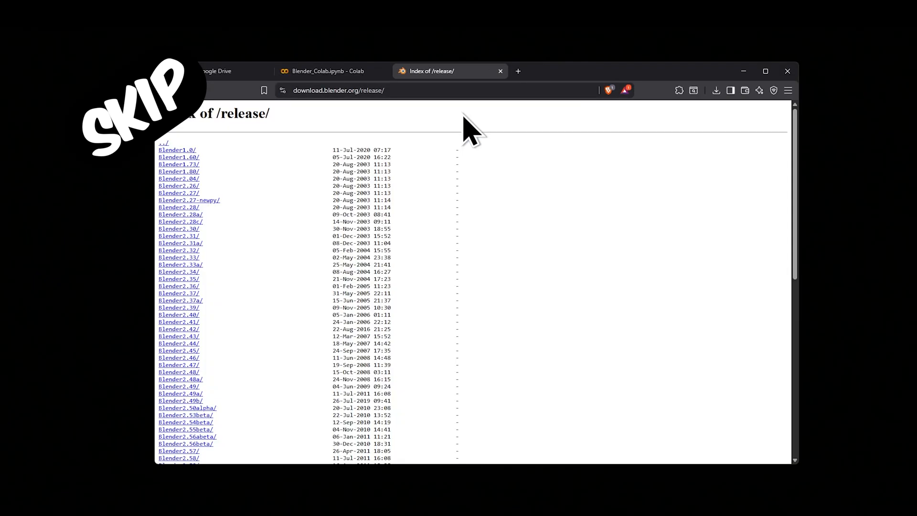
pyautogui.scroll(-3)
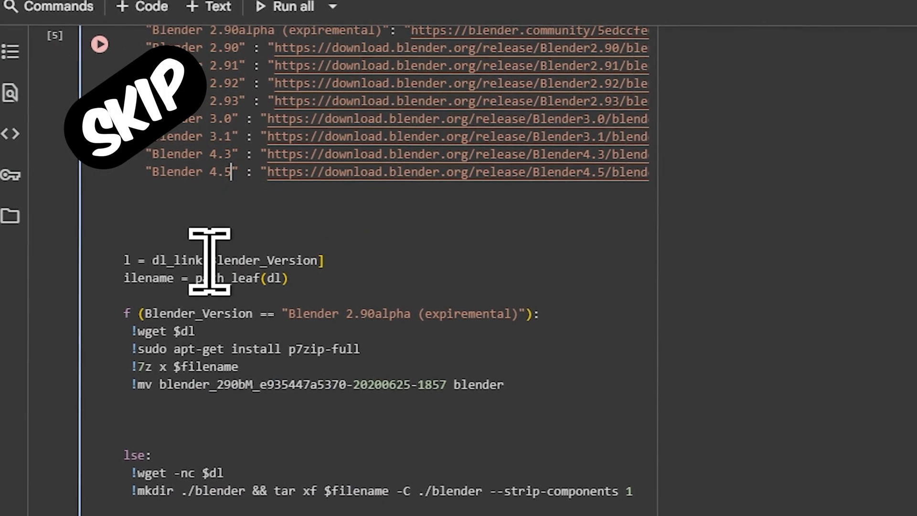
# Point the OPTIX animation cell at Scene.blend for frames 1–100 instead of Mater_High.blend and run it.
pyautogui.click(666, 66)
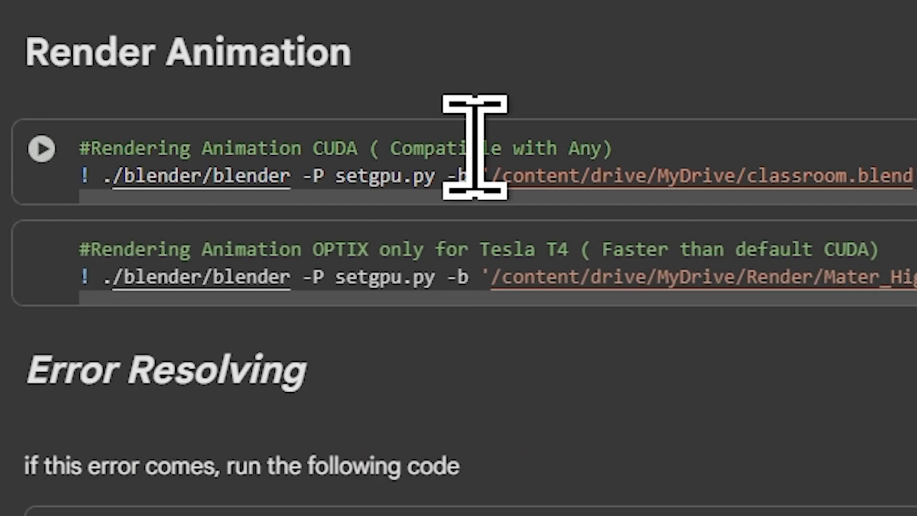
pyautogui.doubleClick(341, 249)
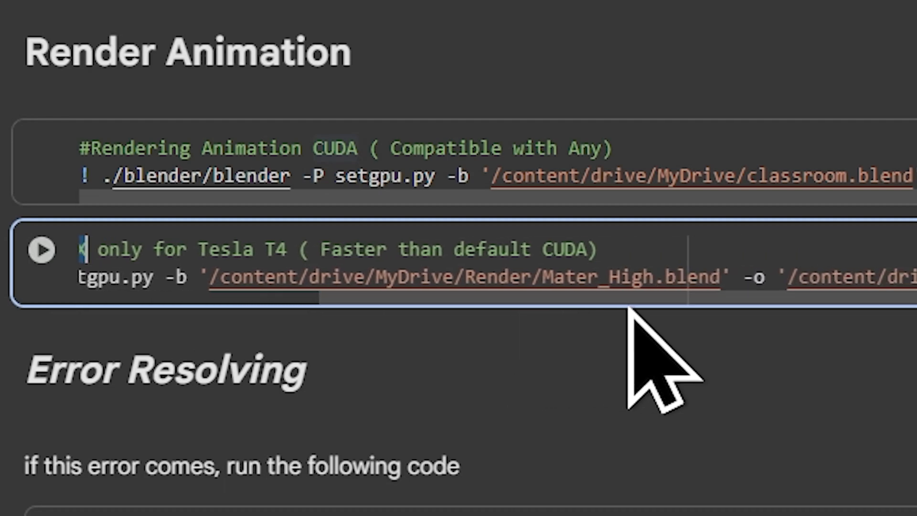
pyautogui.doubleClick(584, 277)
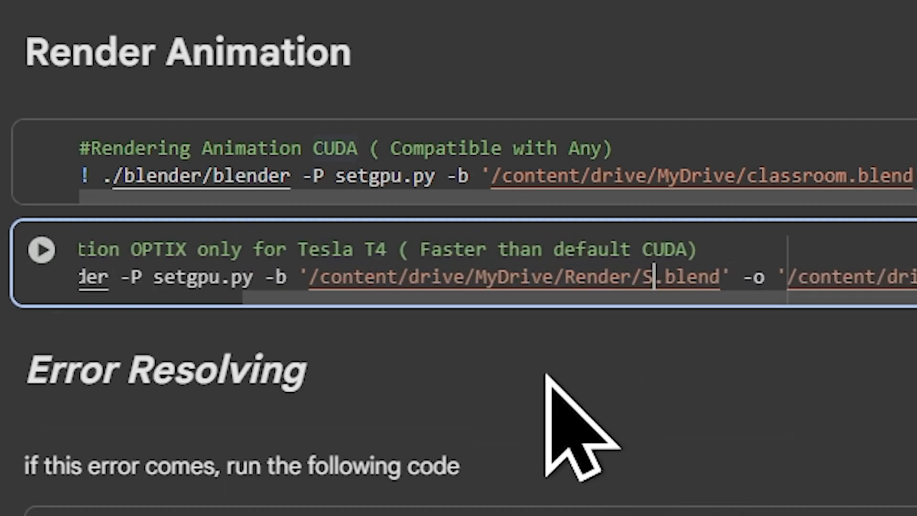
pyautogui.scroll(-3)
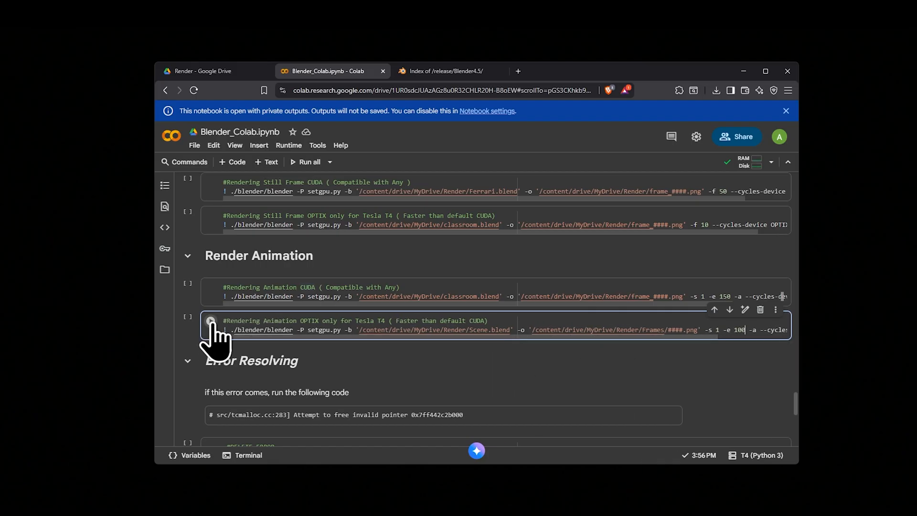
pyautogui.click(210, 329)
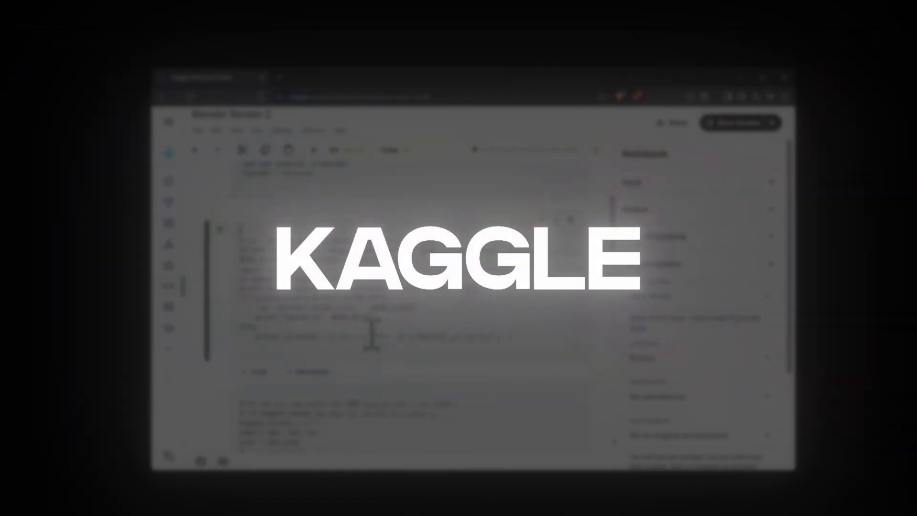
# Go to kaggle.com and create a new blank notebook from the Create menu.
pyautogui.write('Kaggle')
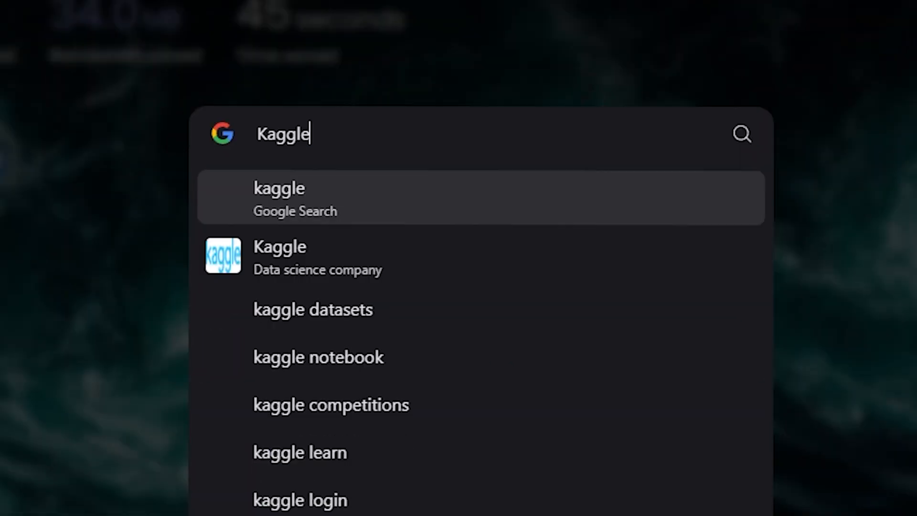
pyautogui.click(279, 247)
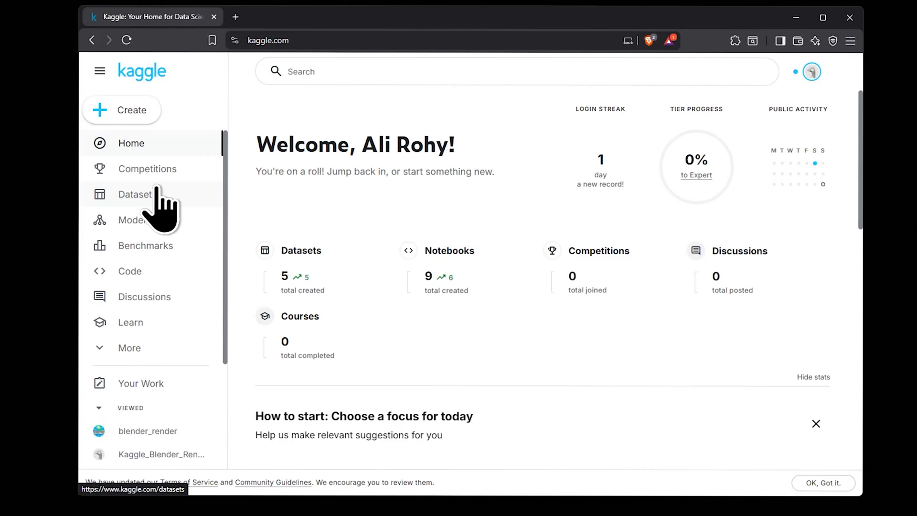
pyautogui.click(123, 109)
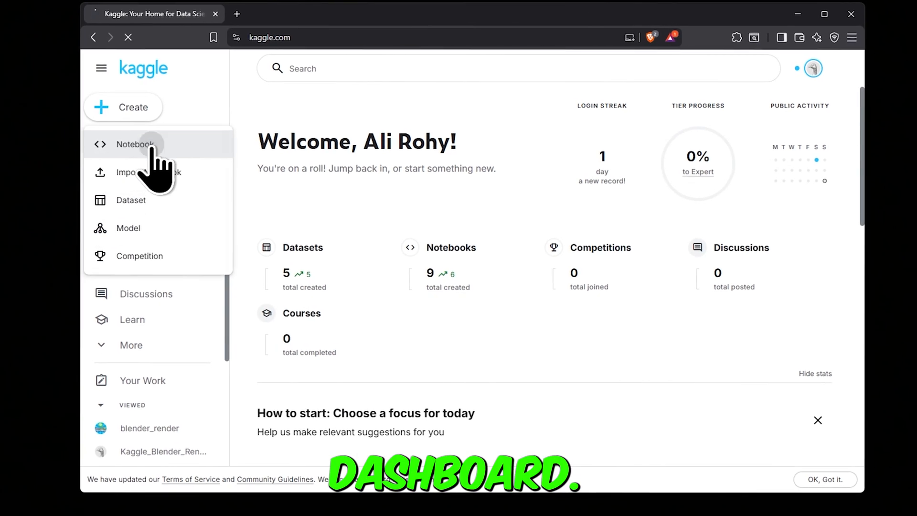
pyautogui.click(134, 145)
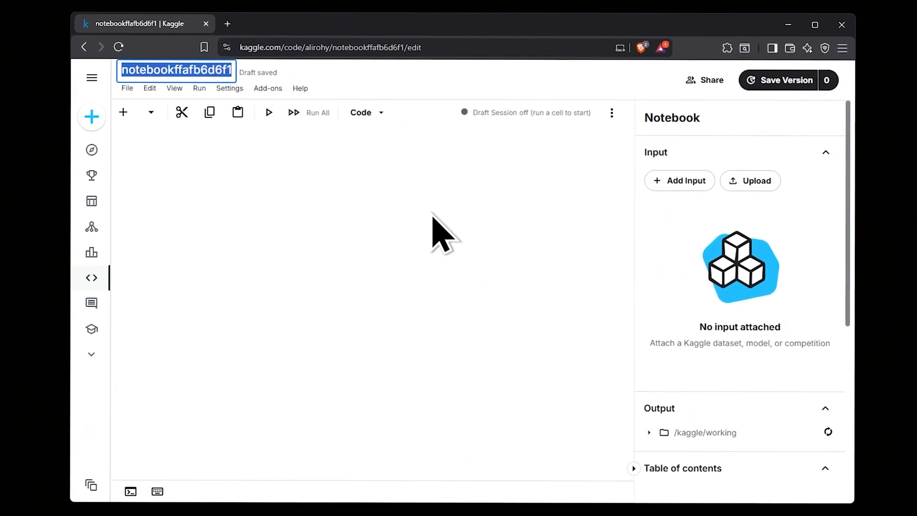
# Name the notebook Blender Render 2, pick GPU P100, and upload Scene.blend as dataset ProjectFile.
pyautogui.write('Blender Rend')
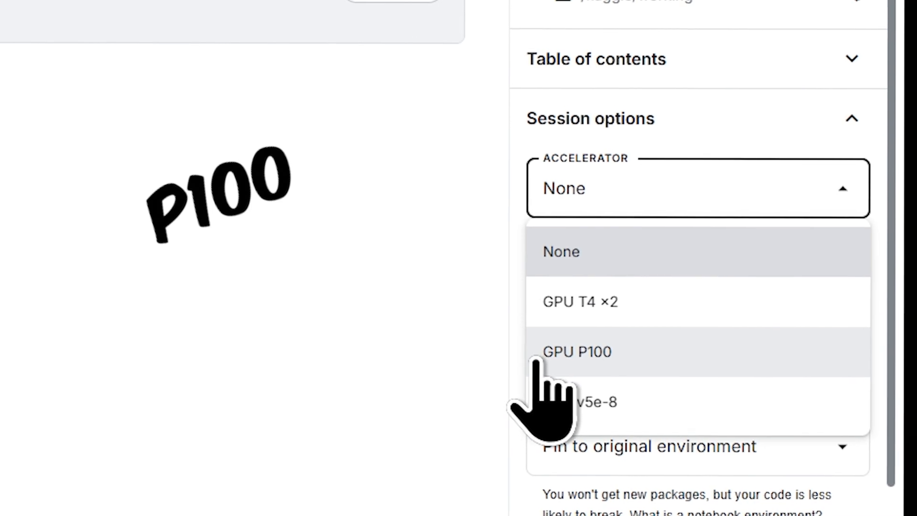
pyautogui.click(581, 302)
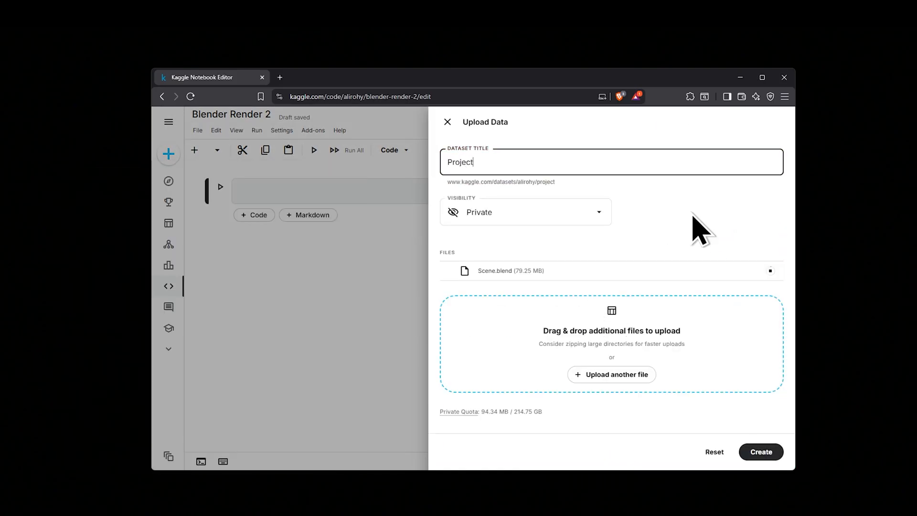
pyautogui.write('File')
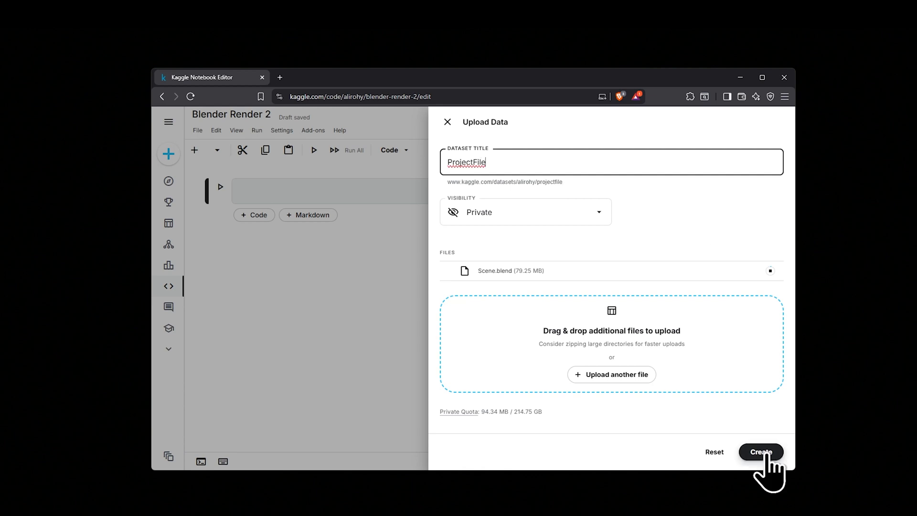
pyautogui.click(760, 452)
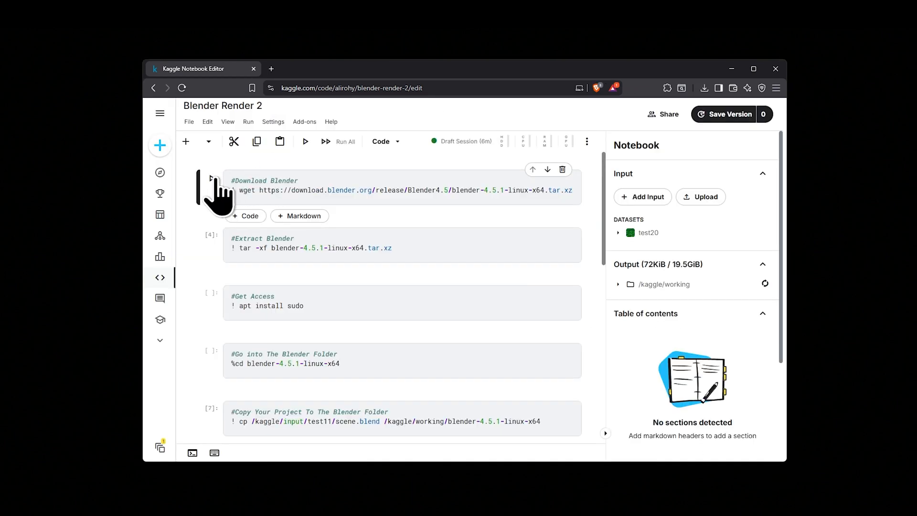
# Run the Blender 4.5.1 download, extract and render-folder cells, then launch the Optix render of scene.blend.
pyautogui.click(211, 178)
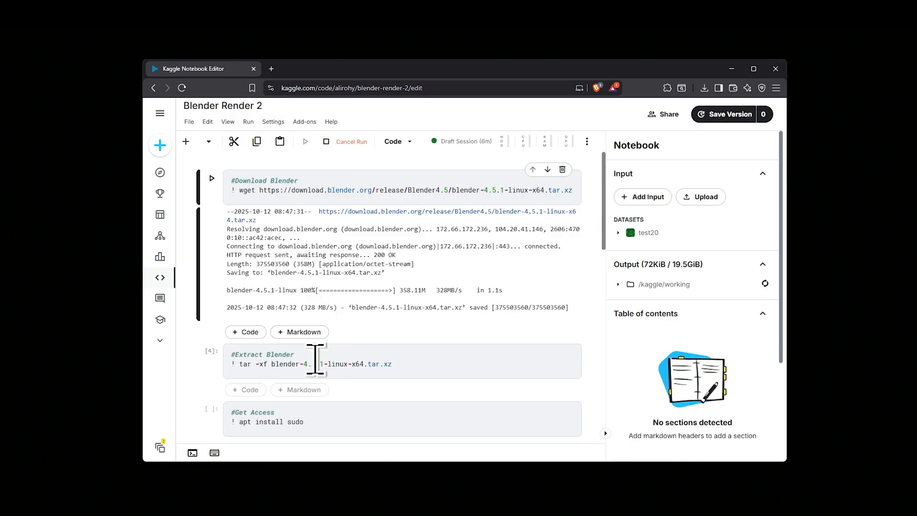
pyautogui.scroll(-3)
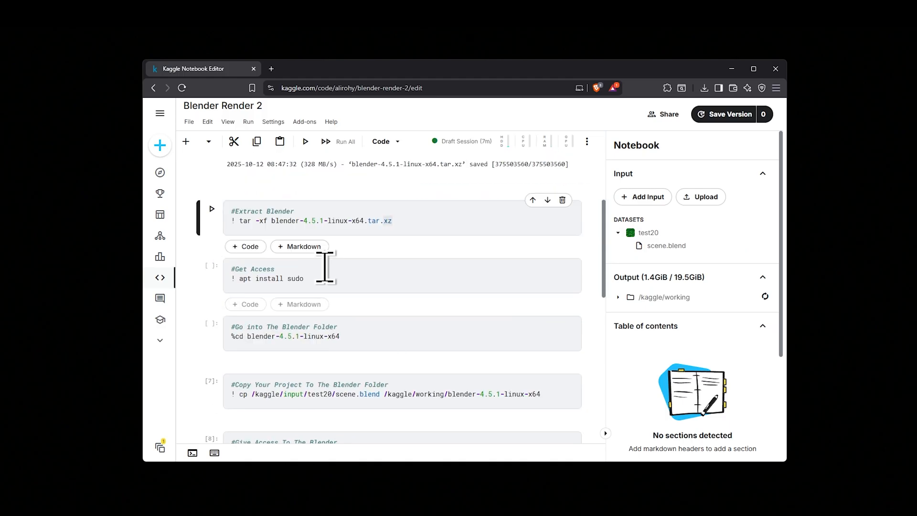
pyautogui.click(305, 141)
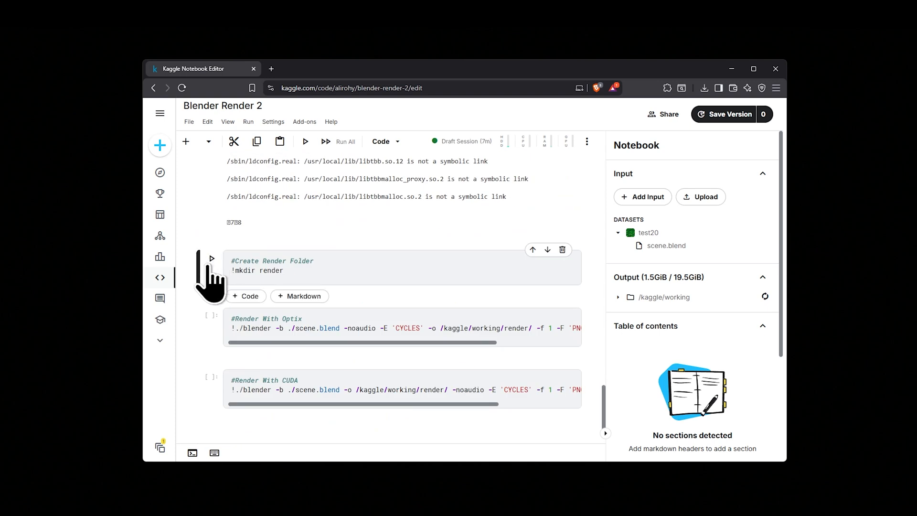
pyautogui.click(211, 257)
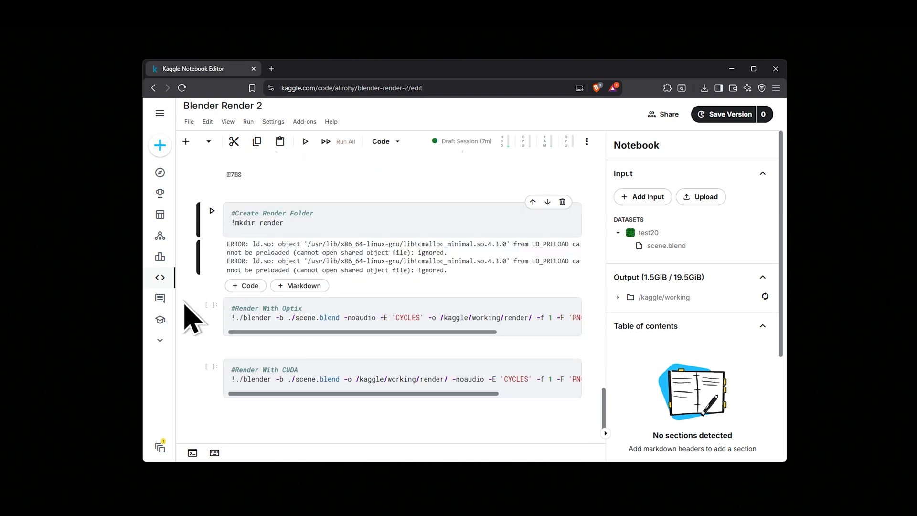
pyautogui.click(317, 317)
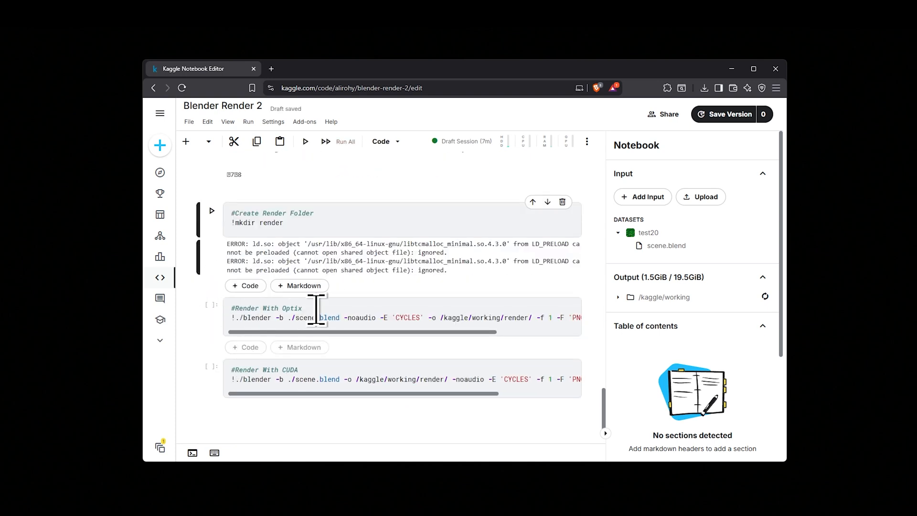
pyautogui.click(212, 306)
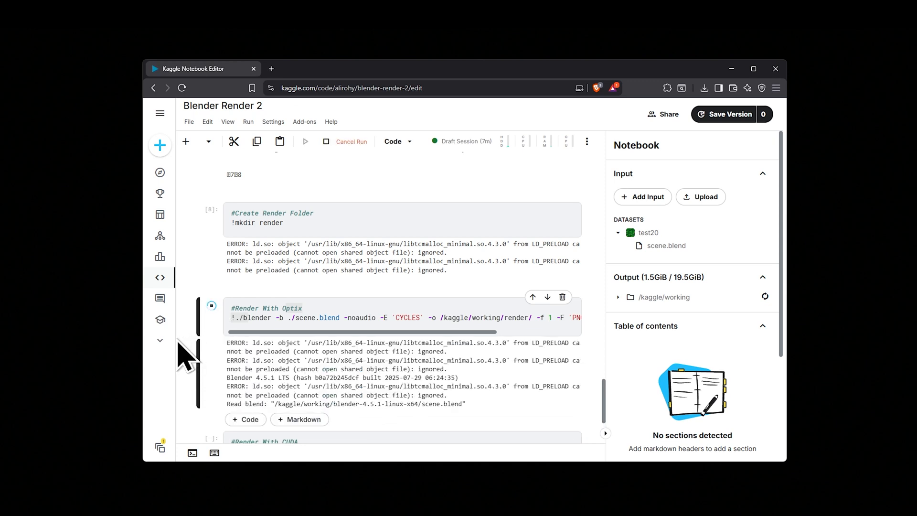